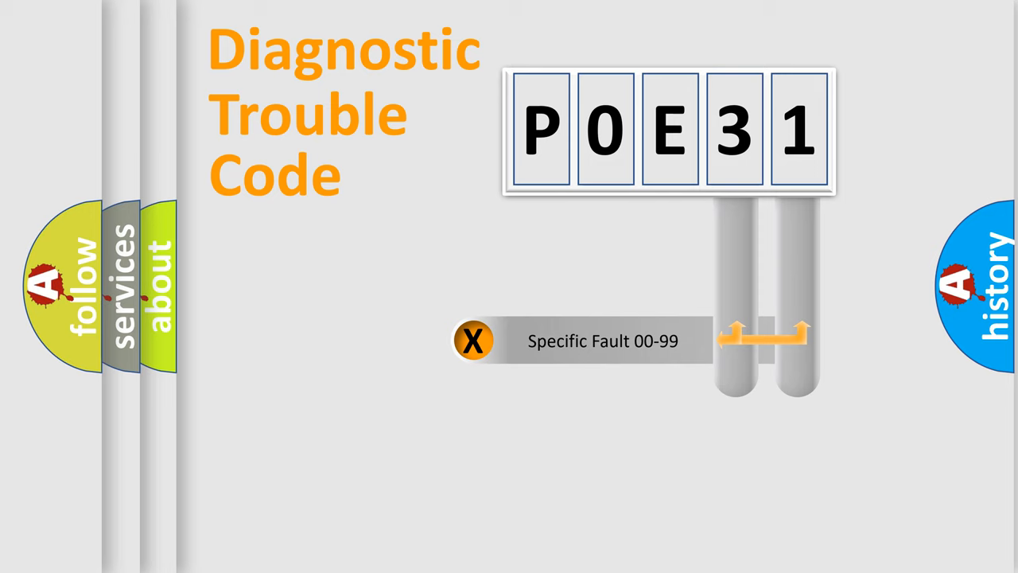
Step: Navigate from the P0E31 explainer to the airbagreset.sk DTC brand directory (Acura, Alfa Romeo, Audi…)
left_click(472, 340)
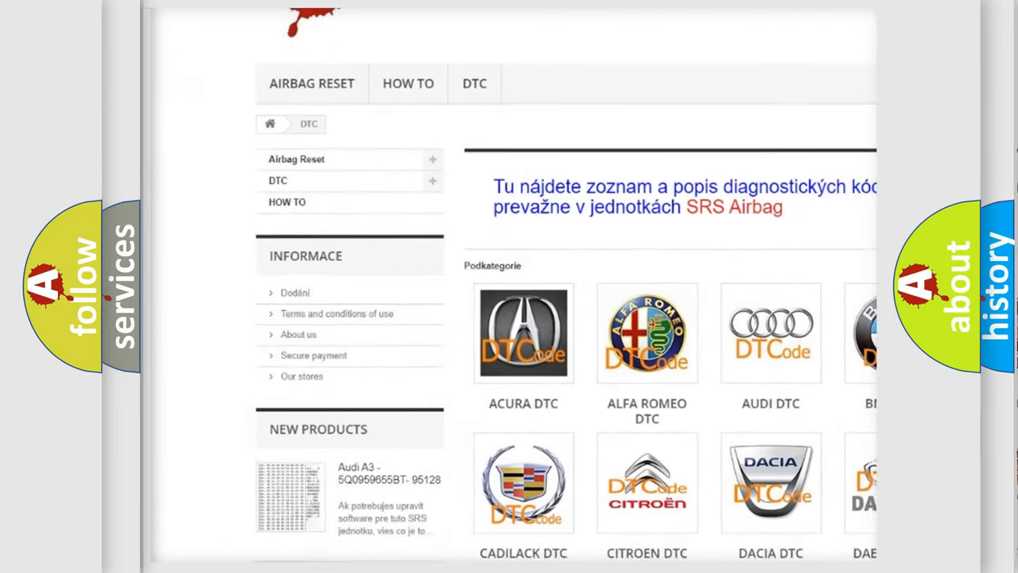
Step: Scroll past the brand logos into a brand's B-code list spanning B1352–B1840
scroll("down", 3)
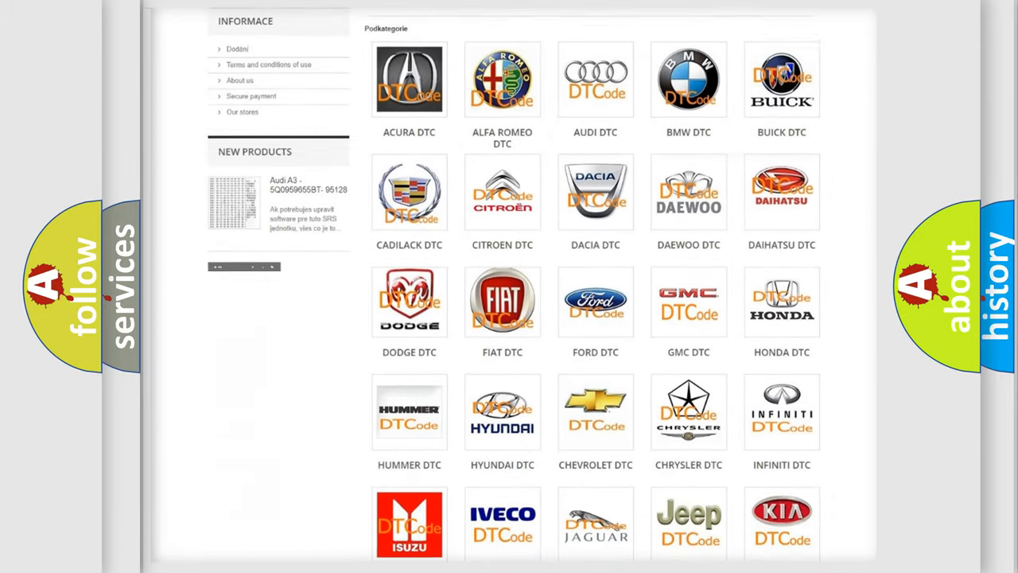
scroll("down", 3)
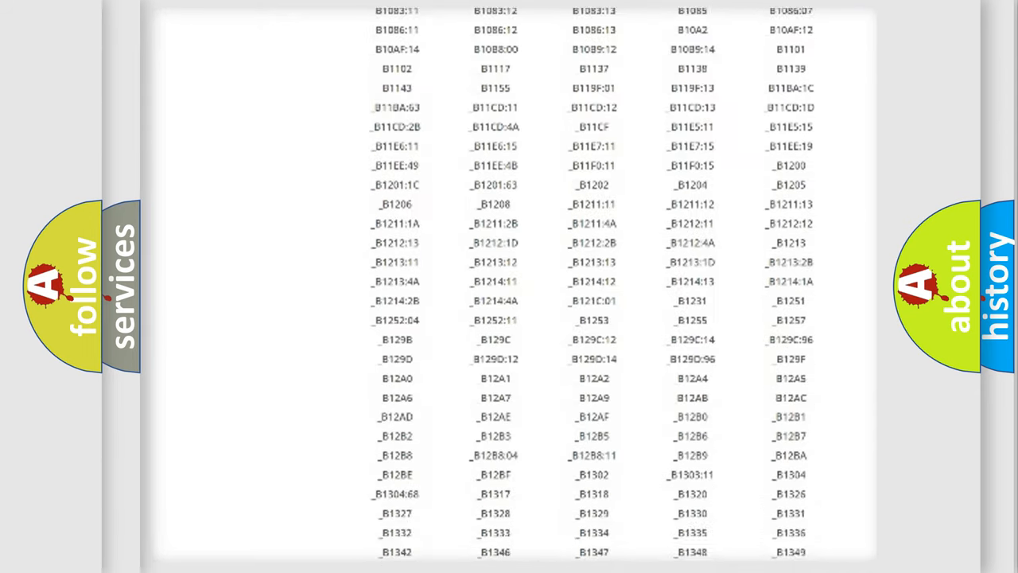
scroll("down", 3)
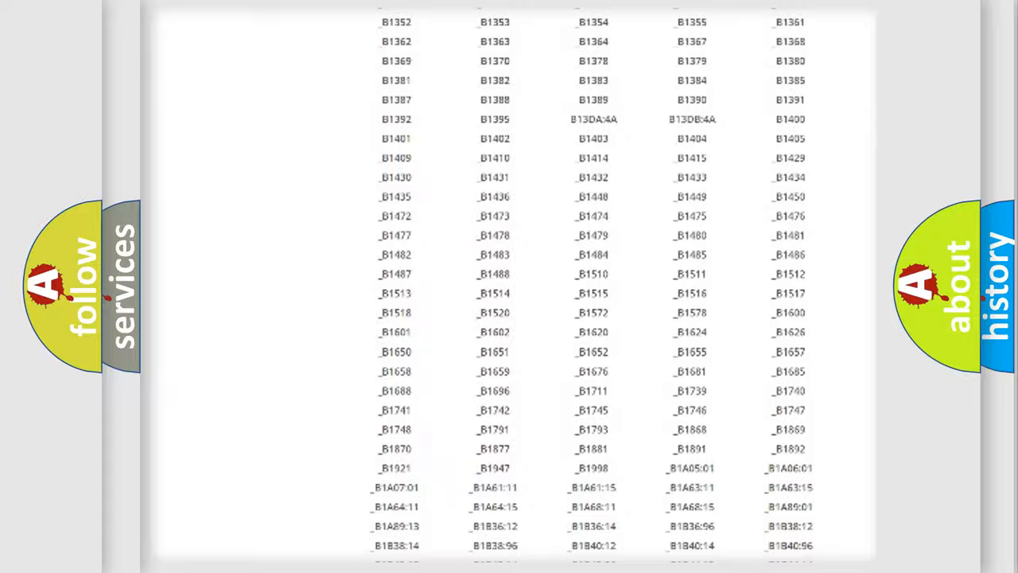